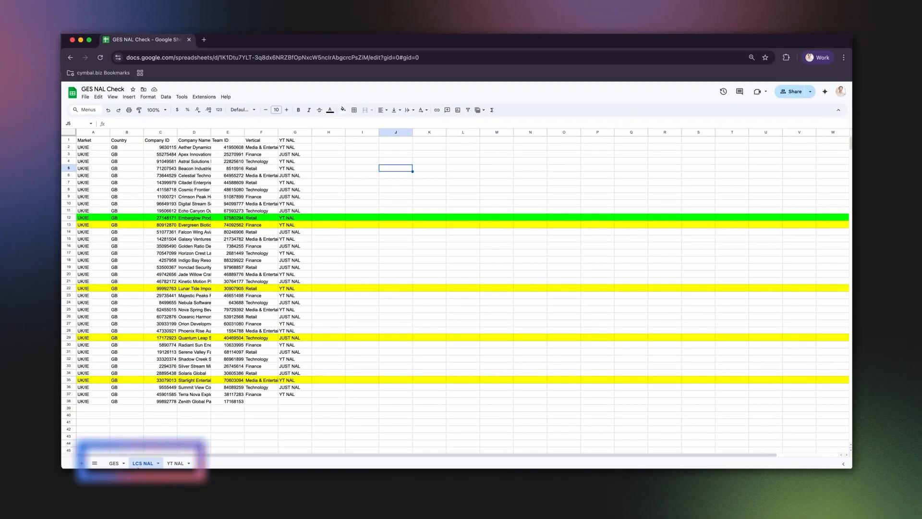
Flip between the GES, LCS NAL and neighbouring sheet tabs to compare their contents
{"action": "left_click", "coordinate": [113, 463]}
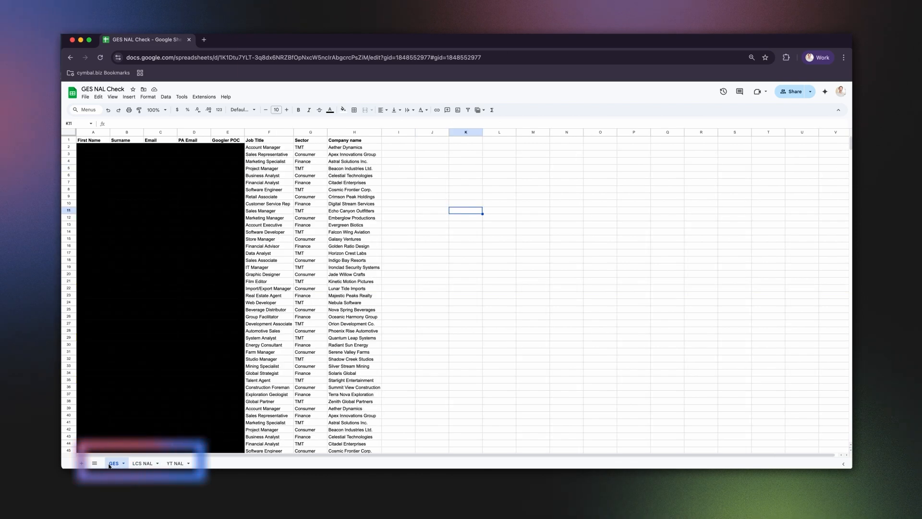
{"action": "left_click", "coordinate": [143, 463]}
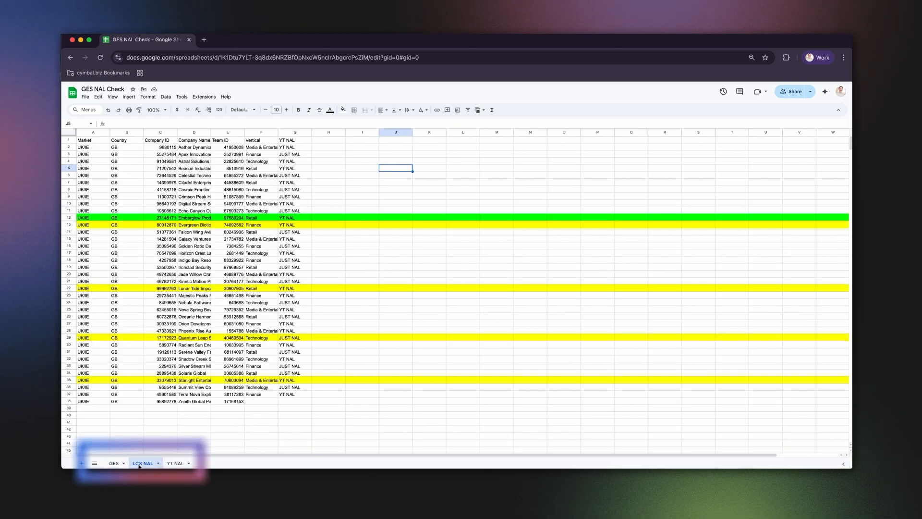
{"action": "left_click", "coordinate": [176, 463]}
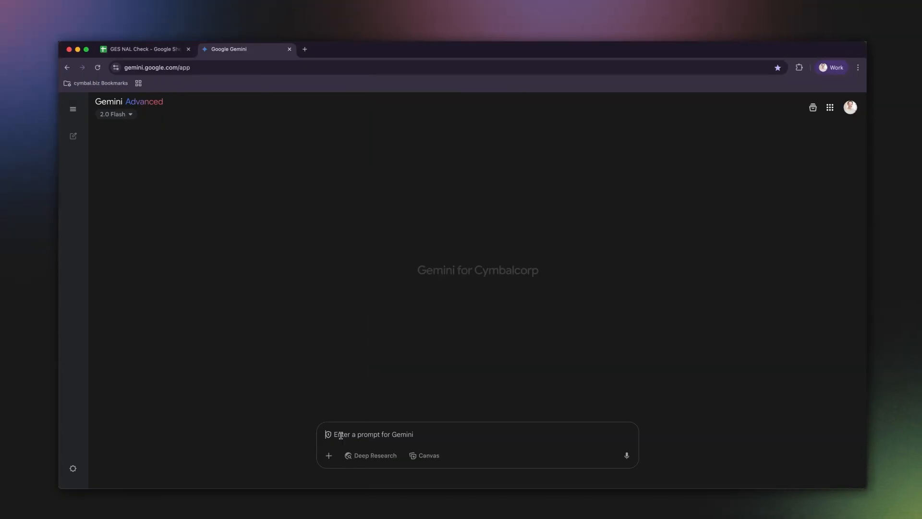
Ask Gemini for an Apps Script comparing LCS NAL column D against GES column H
{"action": "type", "text": "Please write an App Script for Google Sheets that compares column D of the \"LCS NAL\" tab and Column H of the \"GES\" tab and depending on whether the names match put Yes or No in column I of the \"GES\" tab and label this column LCS NAL. Repeat this process for YT NAL and compare column D of the \"YT N"}
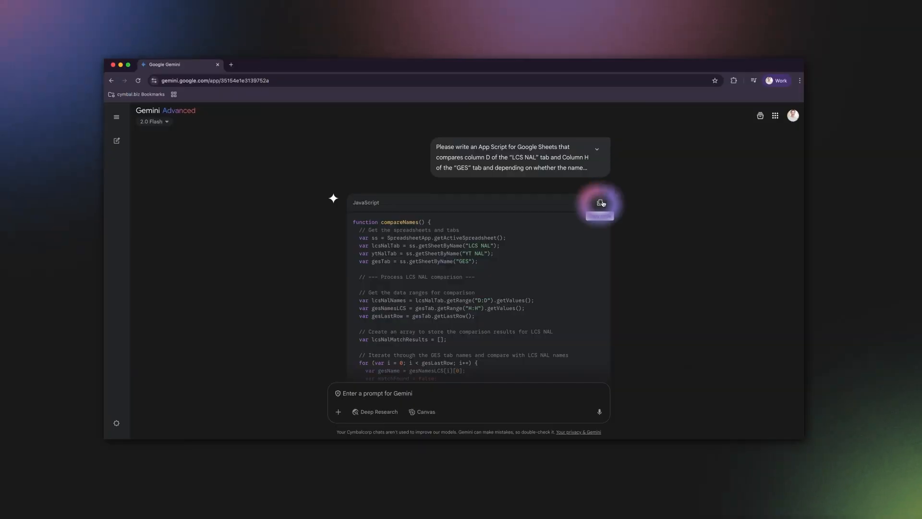
Copy Gemini's compareNames code and open Extensions > Apps Script for the spreadsheet
{"action": "left_click", "coordinate": [599, 202]}
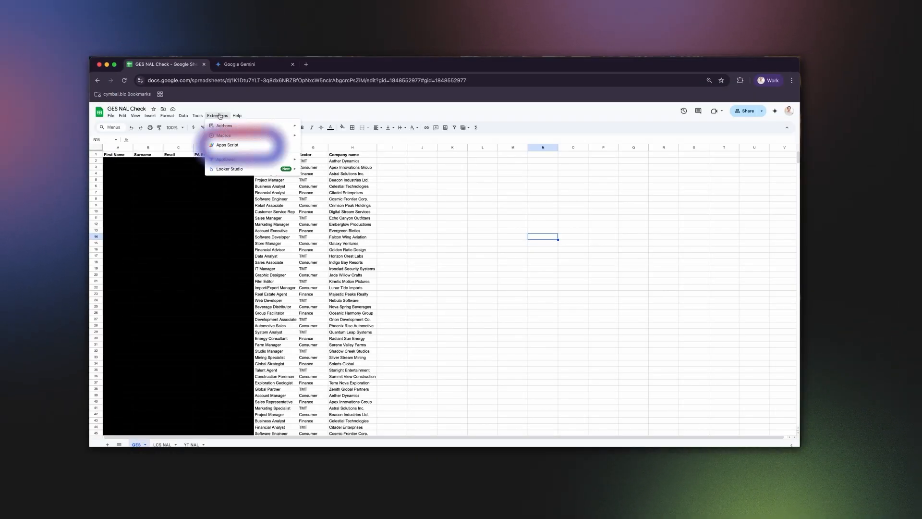
{"action": "left_click", "coordinate": [227, 145]}
{"action": "type", "text": "NAL C"}
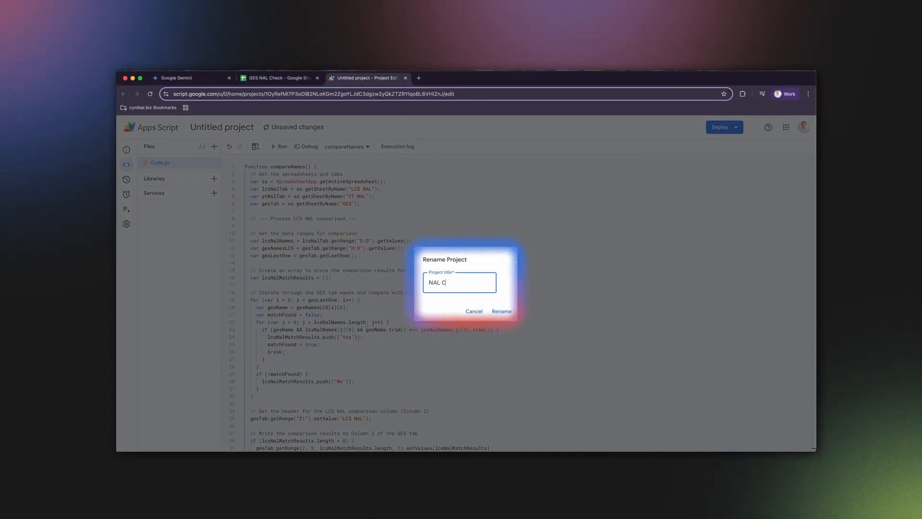
Rename the script project to 'NAL Check' and run compareNames
{"action": "left_click", "coordinate": [501, 311]}
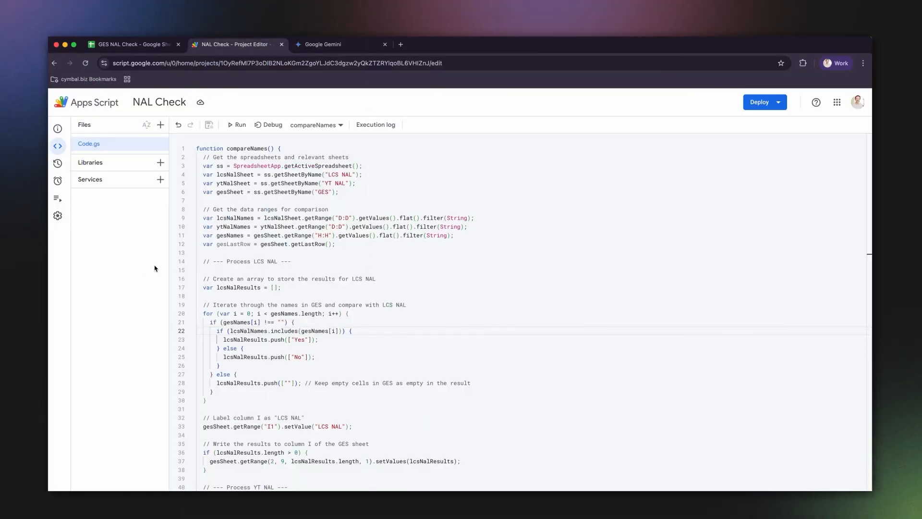
{"action": "left_click", "coordinate": [236, 123]}
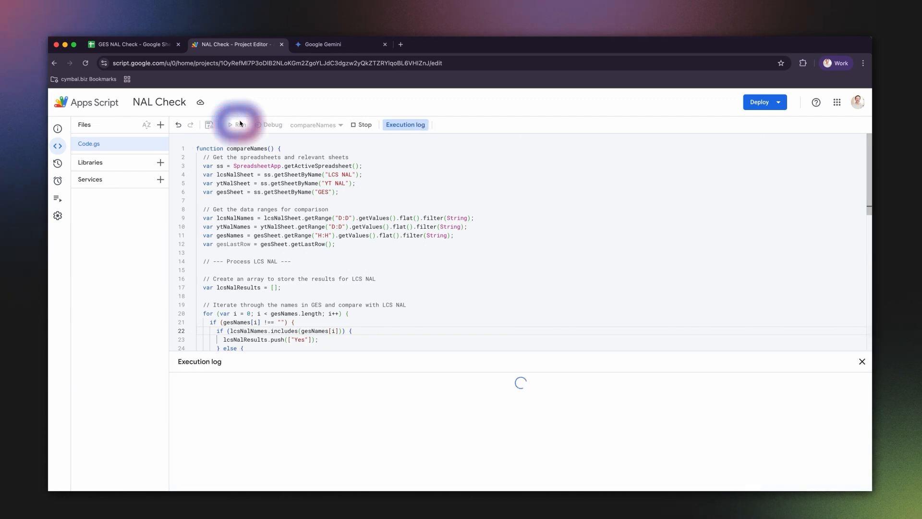
Run compareNames until the log shows 'Execution completed', then return to the spreadsheet
{"action": "left_click", "coordinate": [238, 124]}
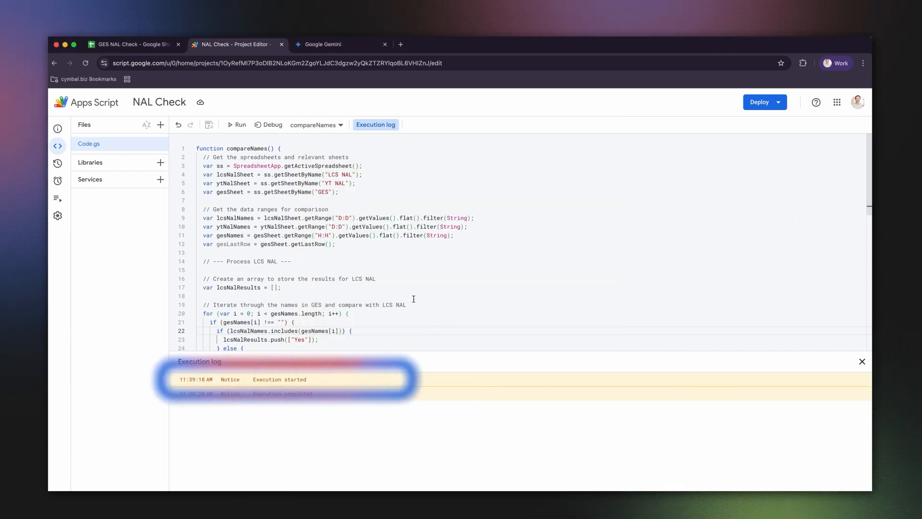
{"action": "left_click", "coordinate": [134, 44]}
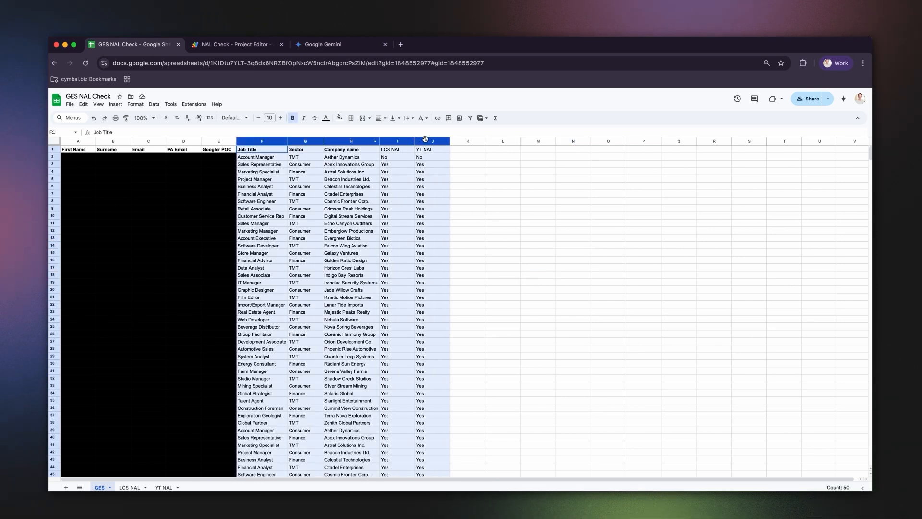
Deselect the columns to view the Yes/No results in the LCS NAL and YT NAL columns
{"action": "left_click", "coordinate": [503, 178]}
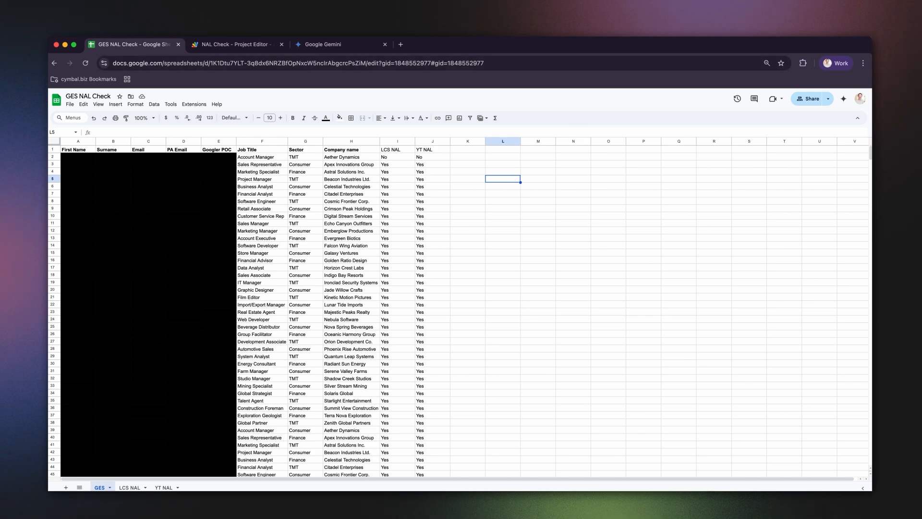